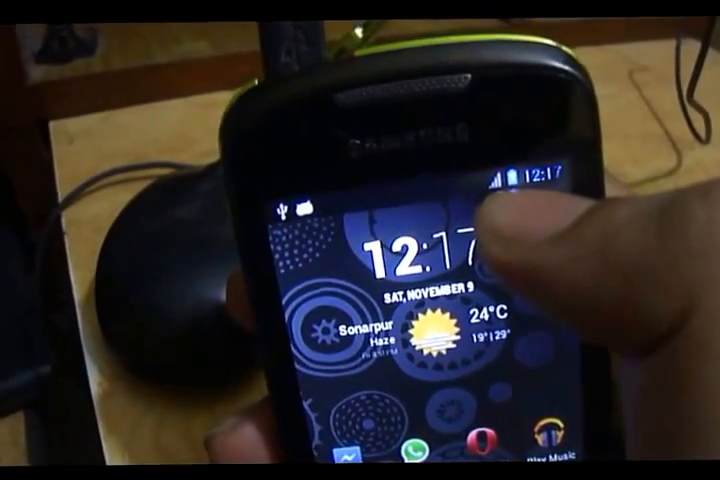
Open the app drawer listing Browser, Calculator, Gmail and Opera Mini.
{"action": "left_click_drag", "start_coordinate": [400, 180], "coordinate": [400, 350]}
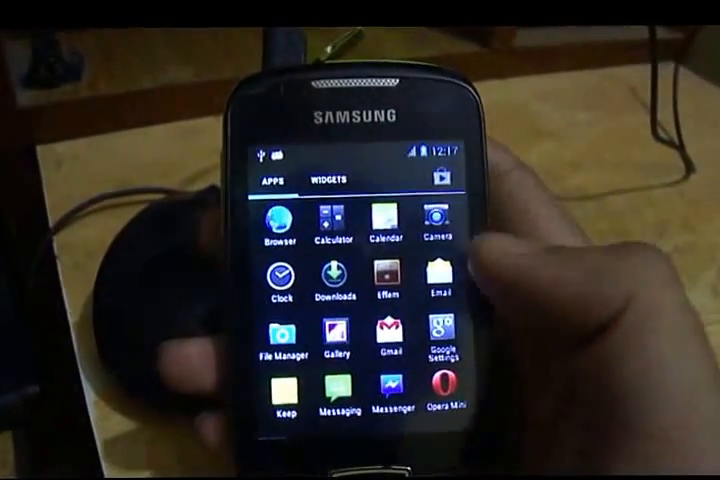
Scroll the Apps list to reach and launch Settings.
{"action": "scroll", "scroll_direction": "left", "scroll_amount": 3}
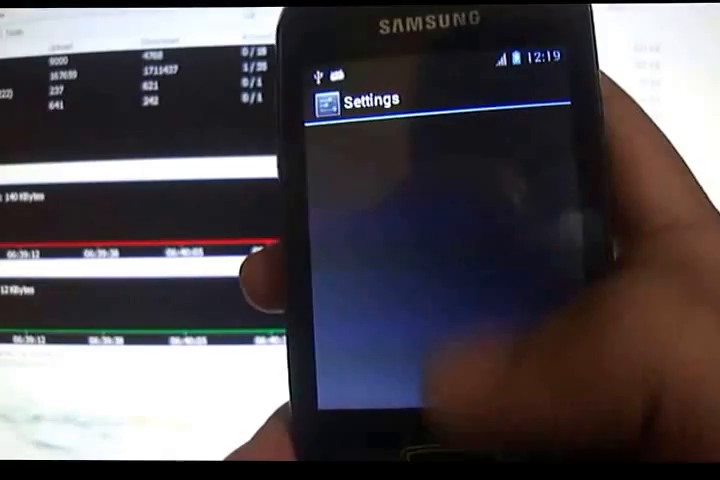
Verify Developer options are ON, then tap Build number under About phone (Android 4.2.2).
{"action": "scroll", "scroll_direction": "down", "scroll_amount": 3}
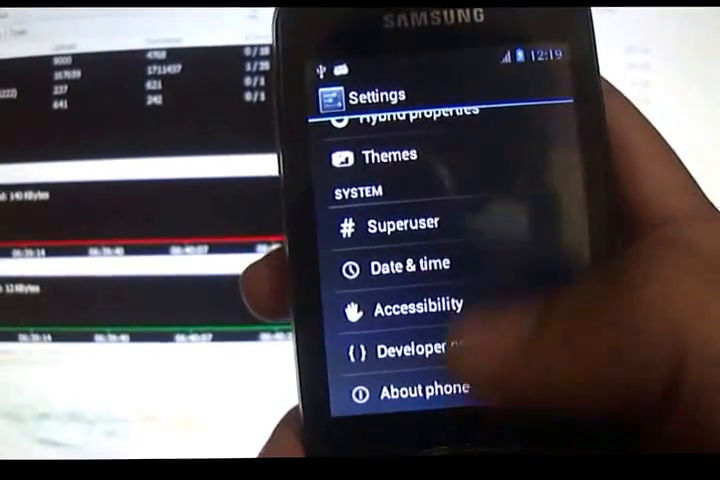
{"action": "left_click", "coordinate": [410, 351]}
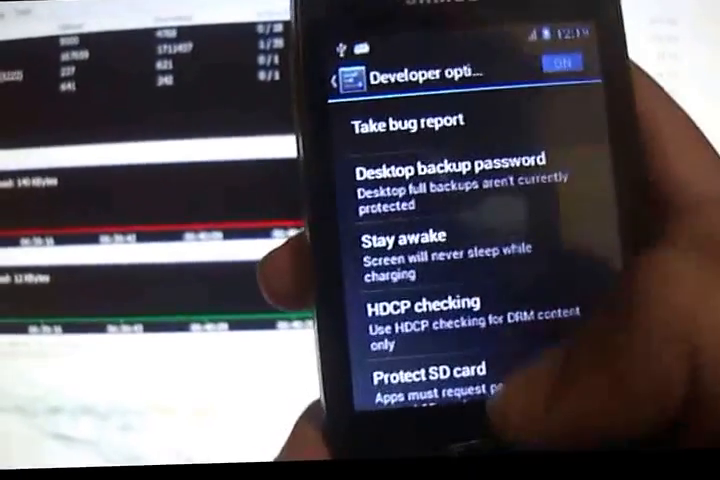
{"action": "scroll", "scroll_direction": "down", "scroll_amount": 3}
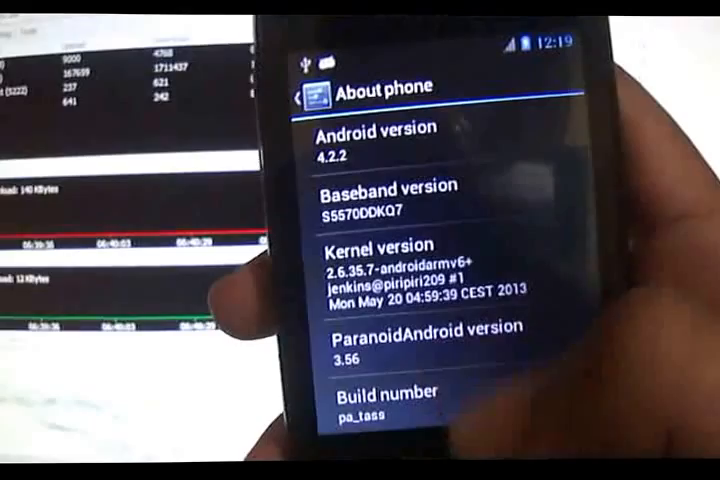
{"action": "left_click", "coordinate": [400, 410]}
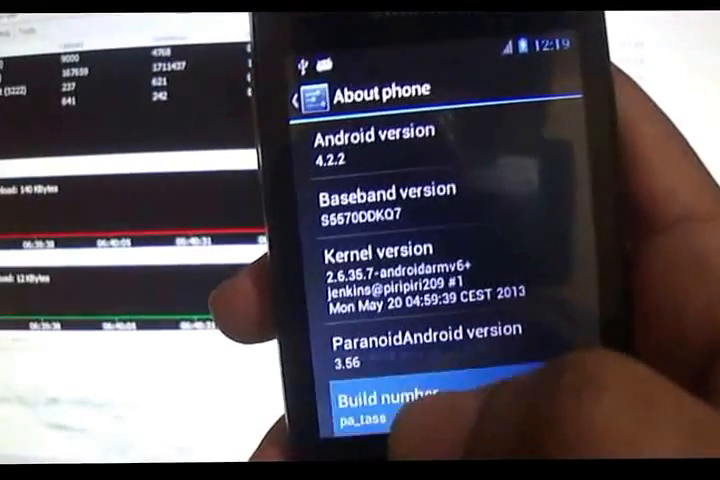
{"action": "left_click", "coordinate": [400, 410]}
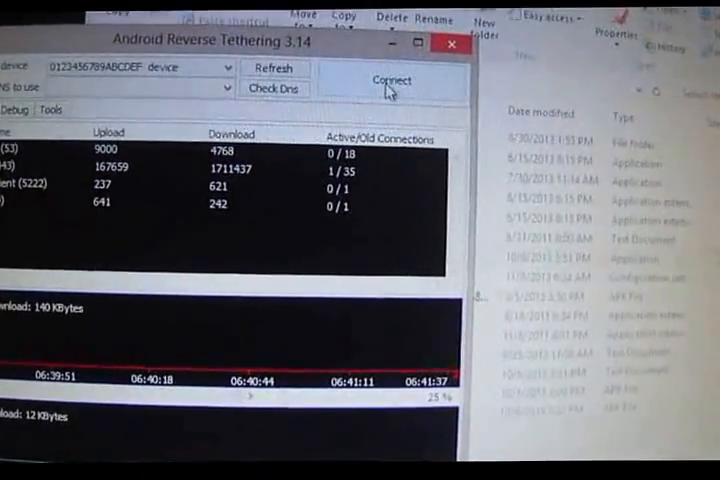
Connect the selected device in Android Reverse Tethering 3.14.
{"action": "left_click", "coordinate": [390, 80]}
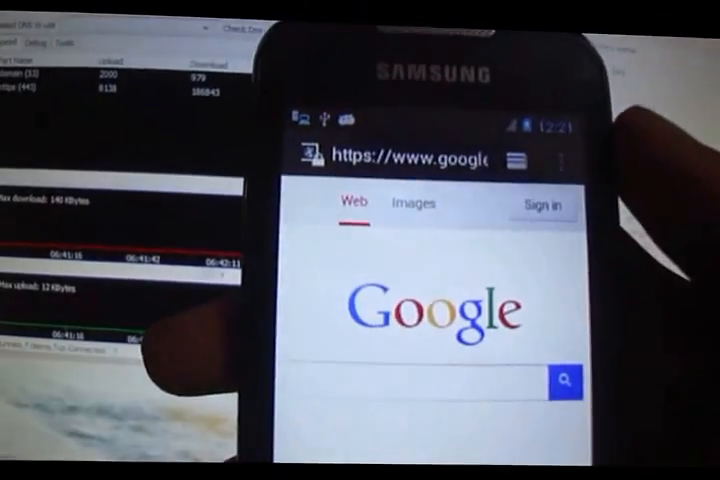
Load google.com in the Browser and open the Google services menu.
{"action": "left_click", "coordinate": [558, 158]}
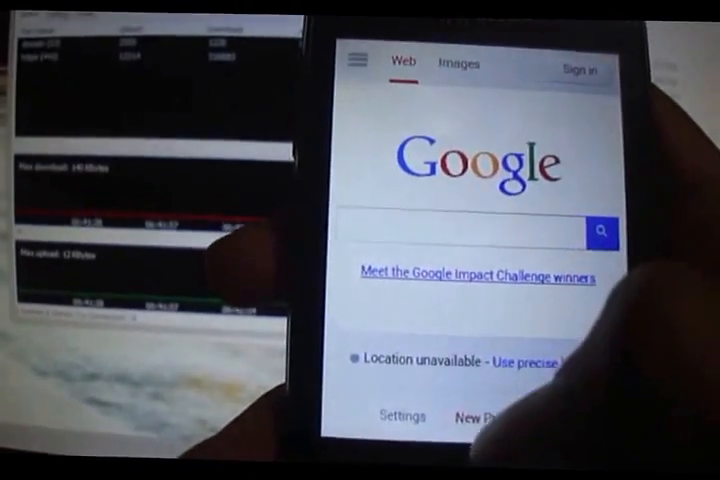
{"action": "left_click", "coordinate": [356, 58]}
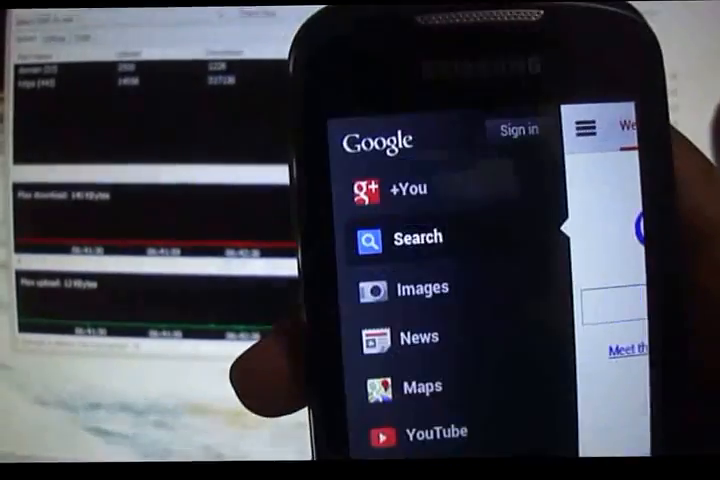
{"action": "scroll", "scroll_direction": "down", "scroll_amount": 3}
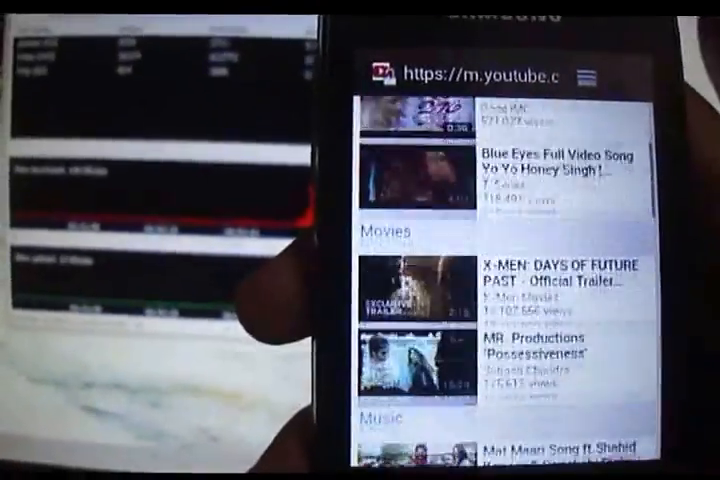
Scroll m.youtube.com to the Movies and Music listings.
{"action": "scroll", "scroll_direction": "down", "scroll_amount": 3}
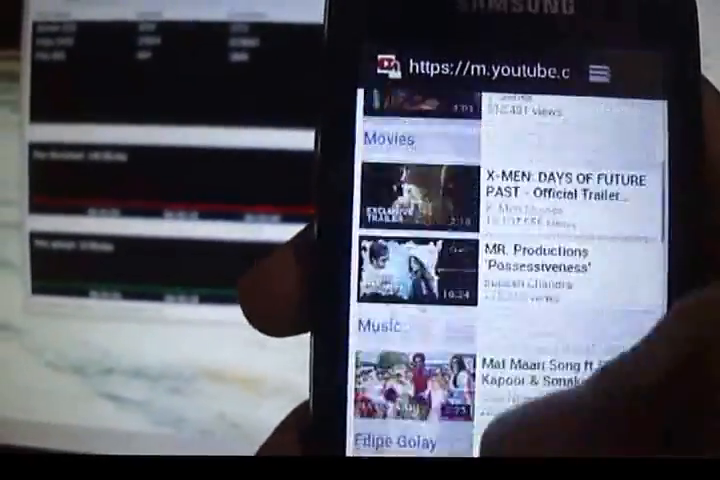